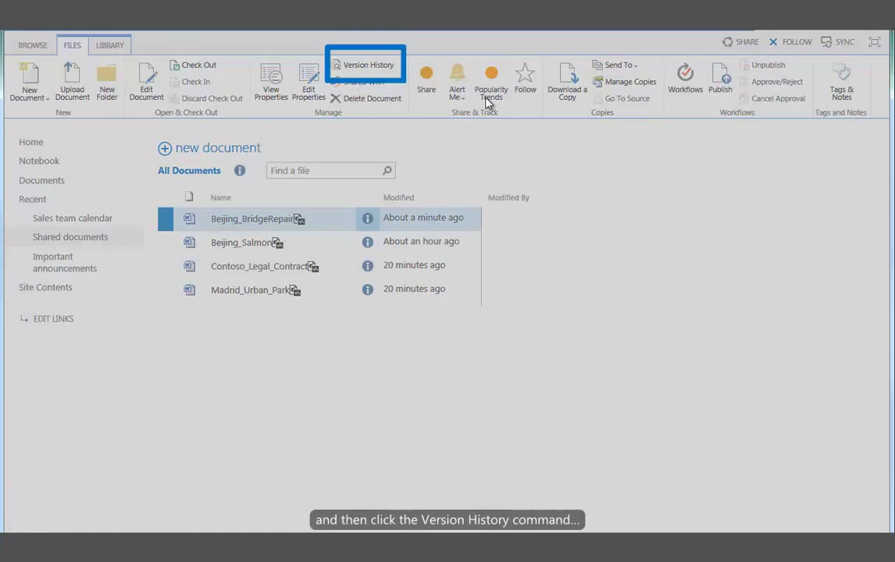
# View Beijing_BridgeRepair's version history (versions 1.1 and 1.0), then close it.
pyautogui.click(365, 64)
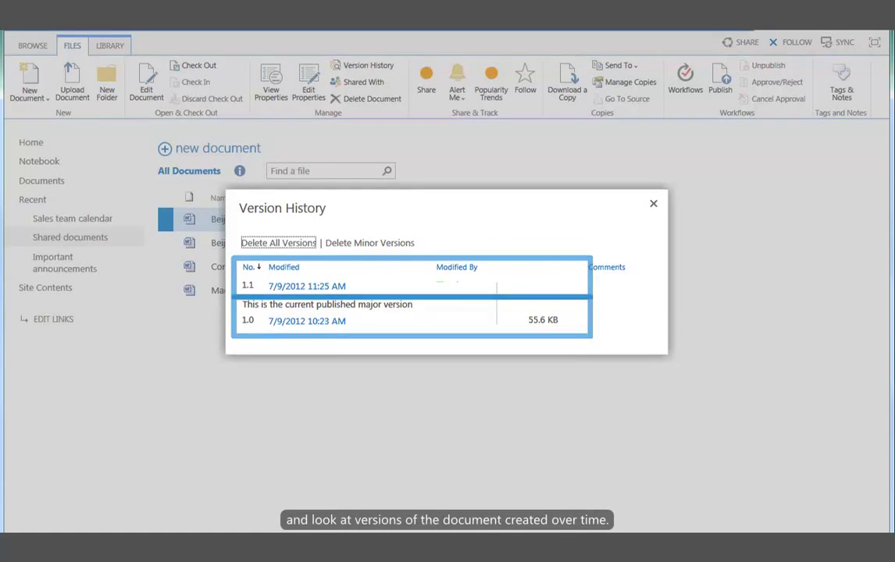
pyautogui.click(653, 204)
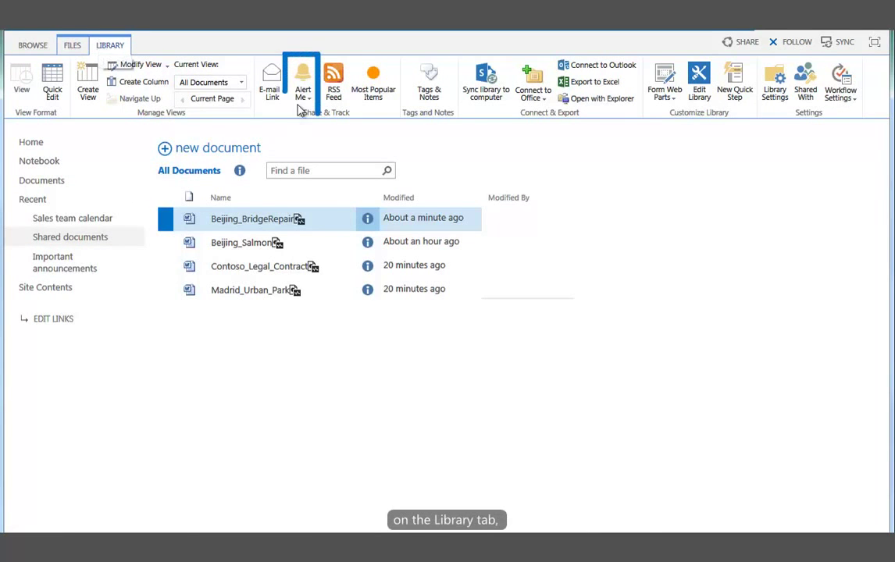
# Choose Alert Me, then Set alert on this library, for the document library.
pyautogui.click(302, 82)
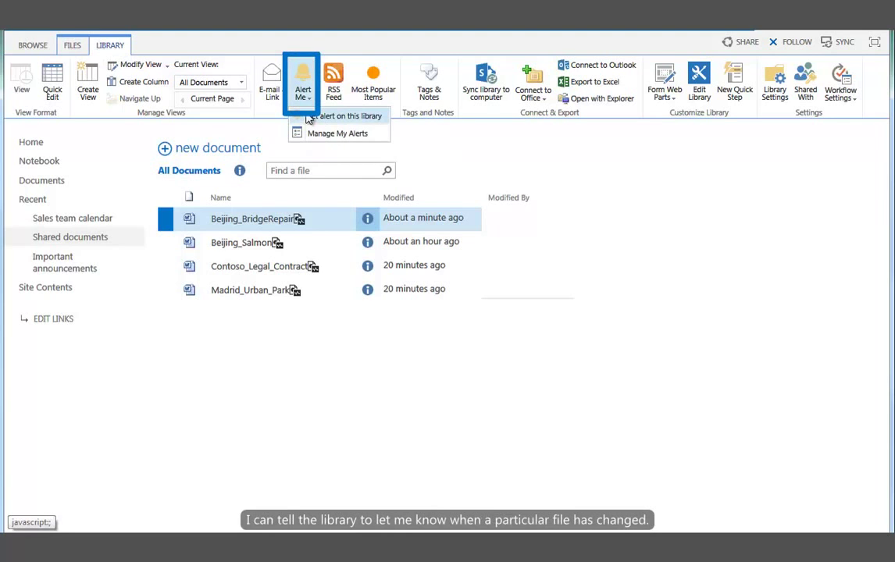
pyautogui.click(348, 115)
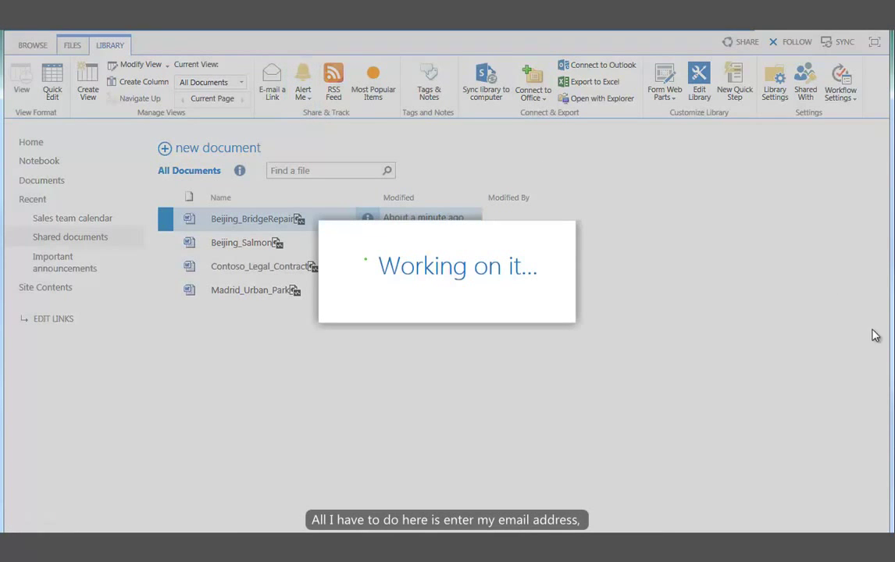